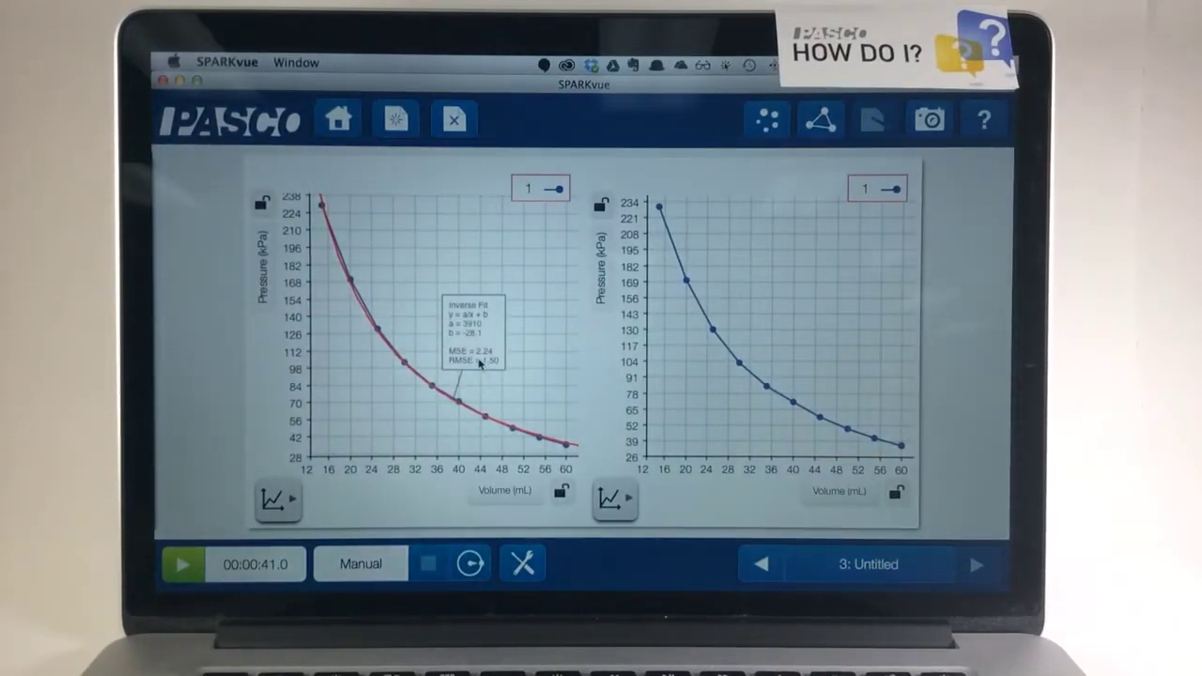
pyautogui.moveTo(492, 431)
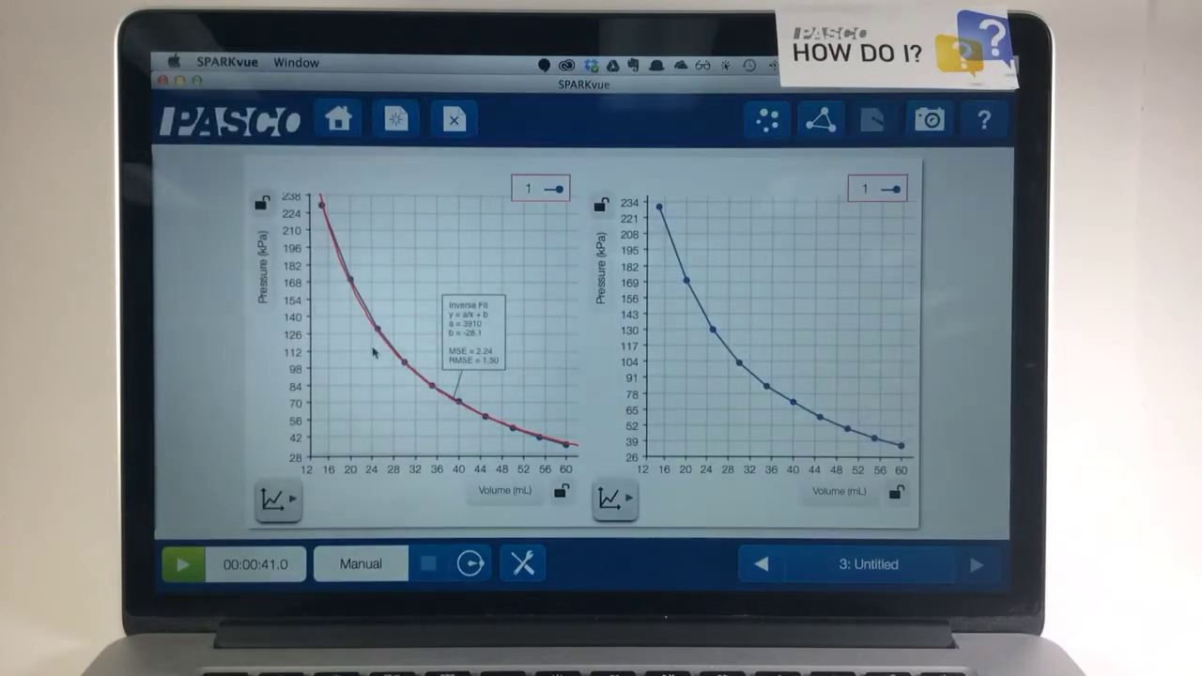
pyautogui.moveTo(500, 510)
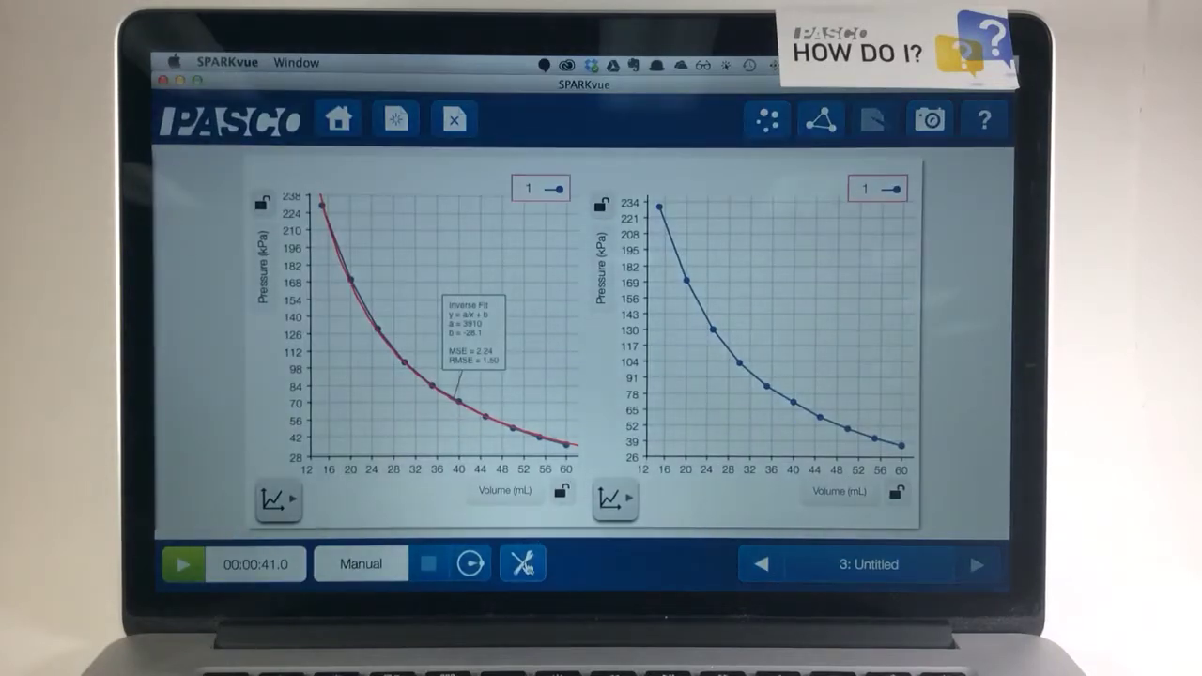
# - Define the calculated measurement InvVol = 1/[Volume] in Calculated Data and save it
pyautogui.click(522, 564)
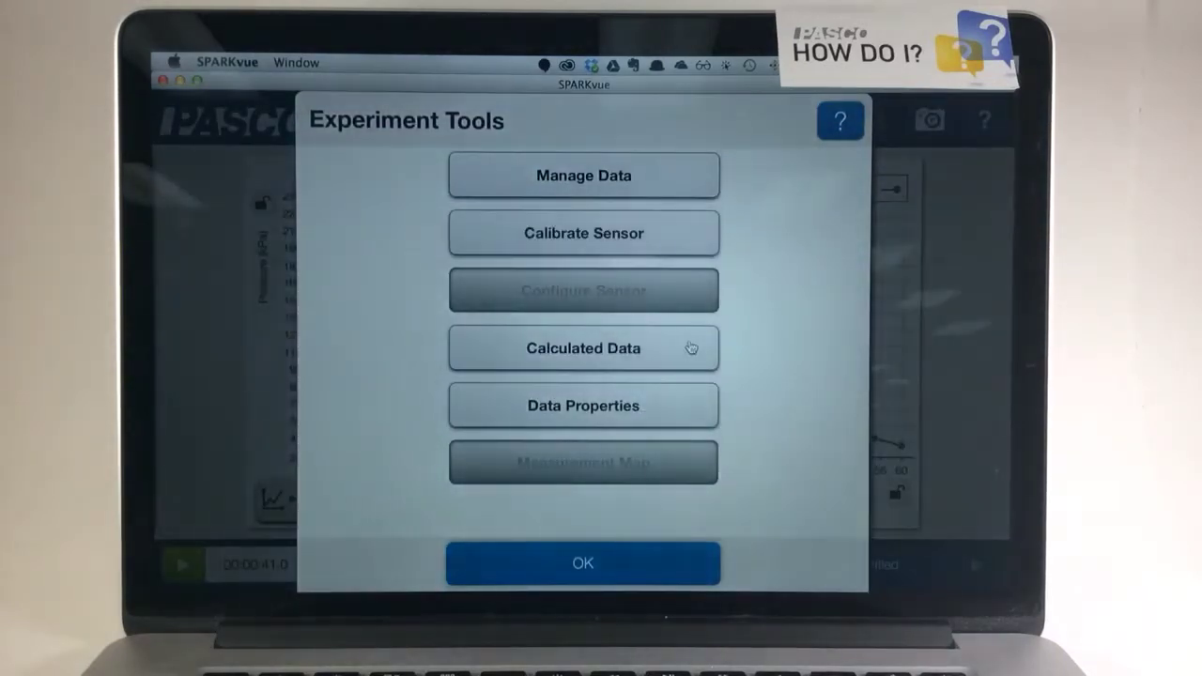
pyautogui.click(582, 347)
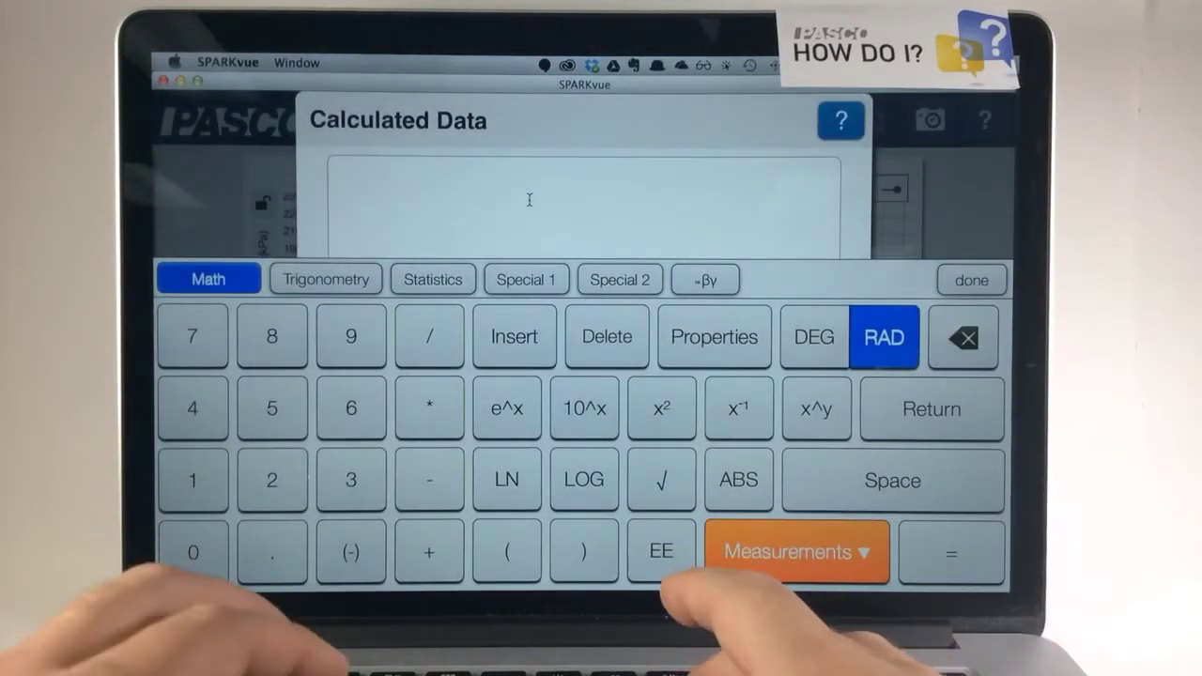
pyautogui.write('InvVol')
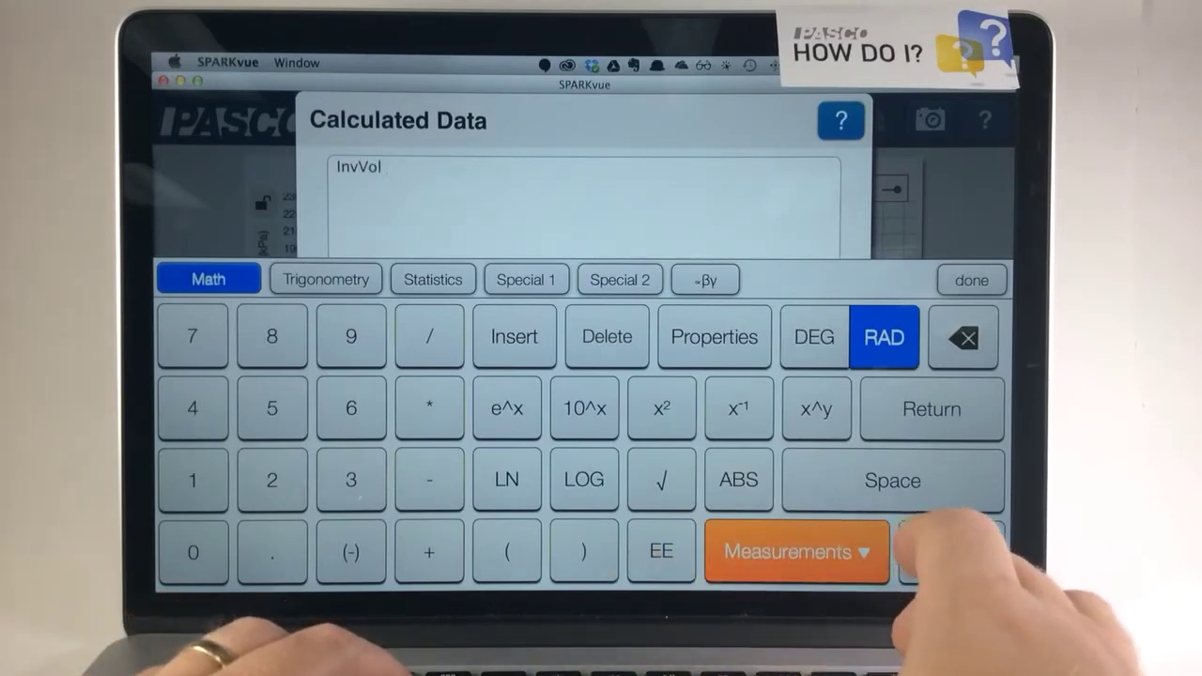
pyautogui.click(948, 551)
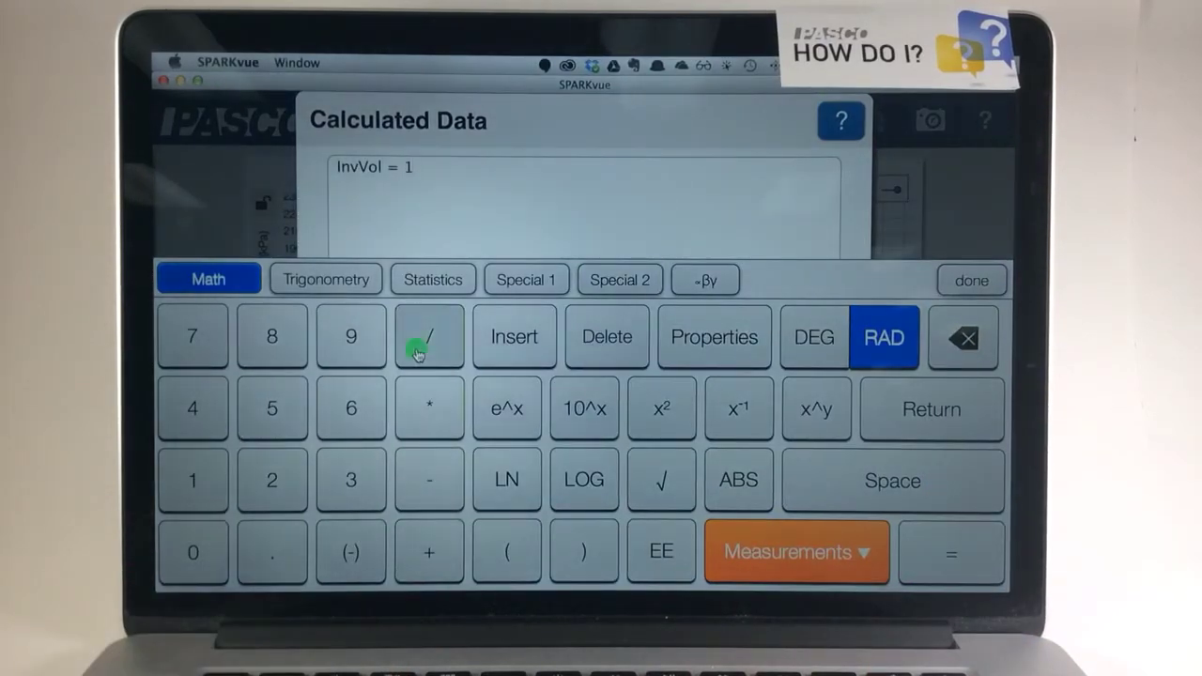
pyautogui.click(417, 336)
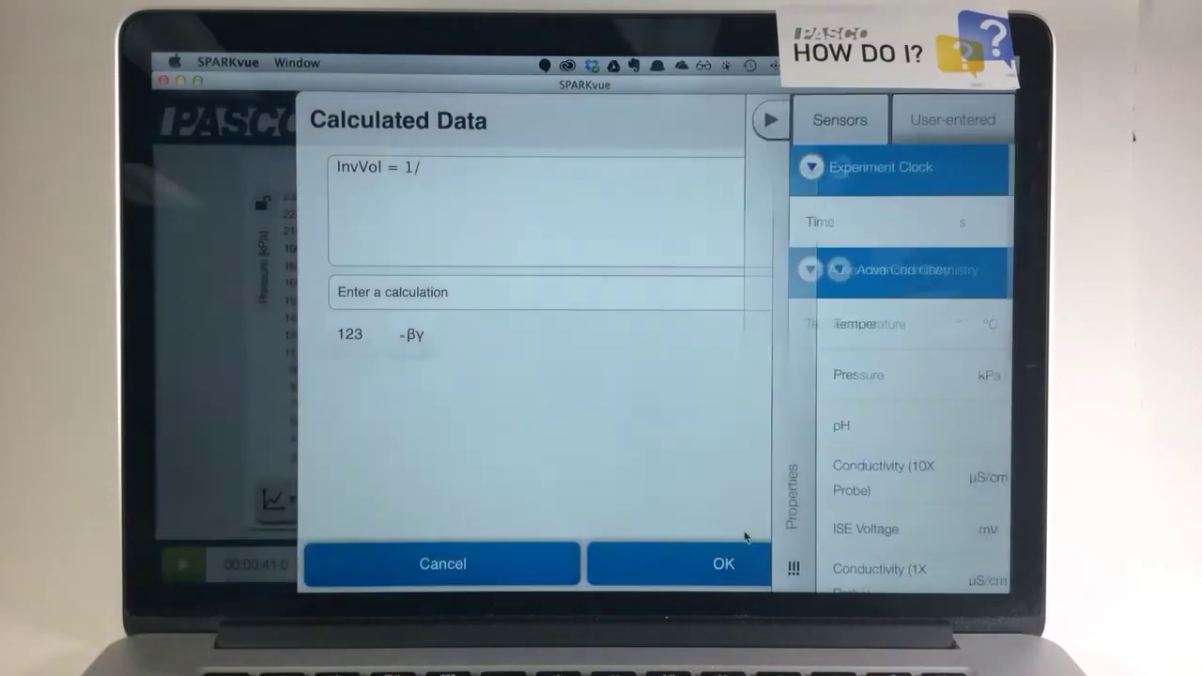
pyautogui.click(950, 119)
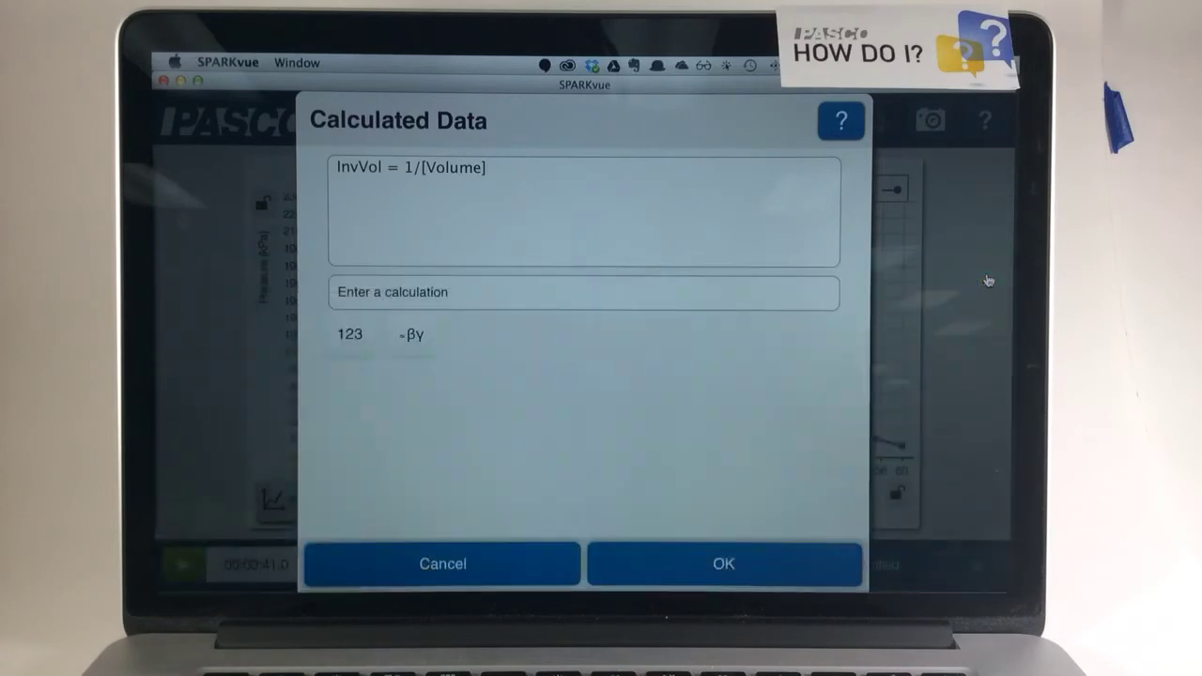
pyautogui.click(723, 564)
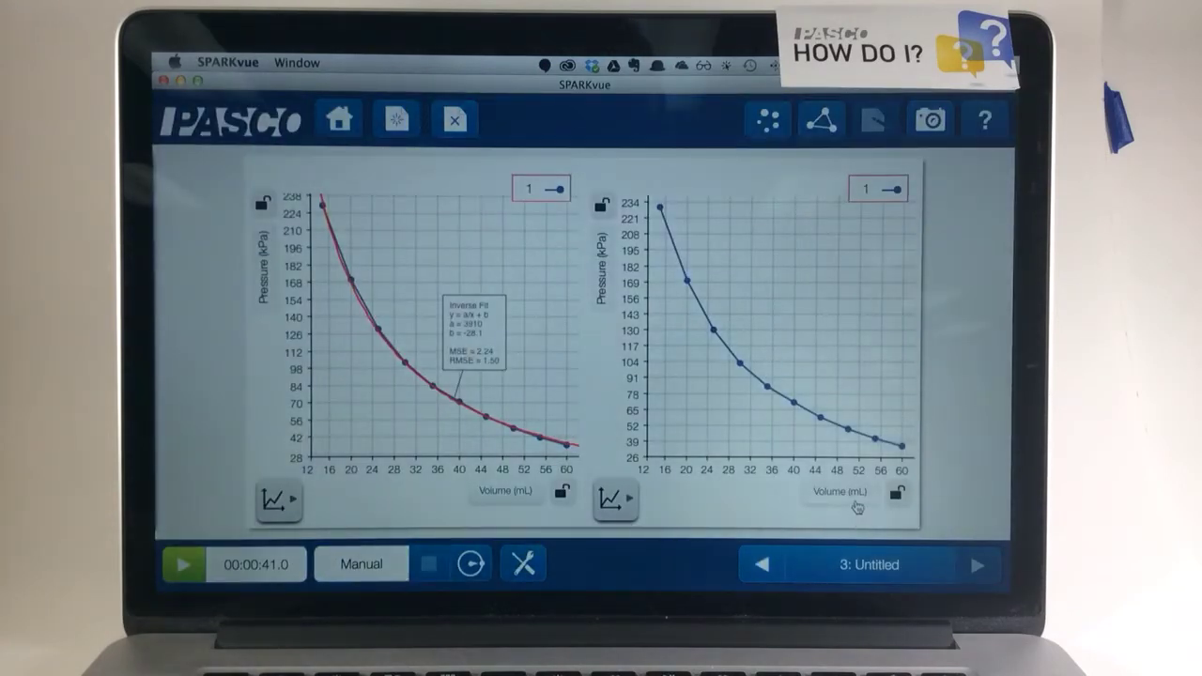
pyautogui.moveTo(844, 498)
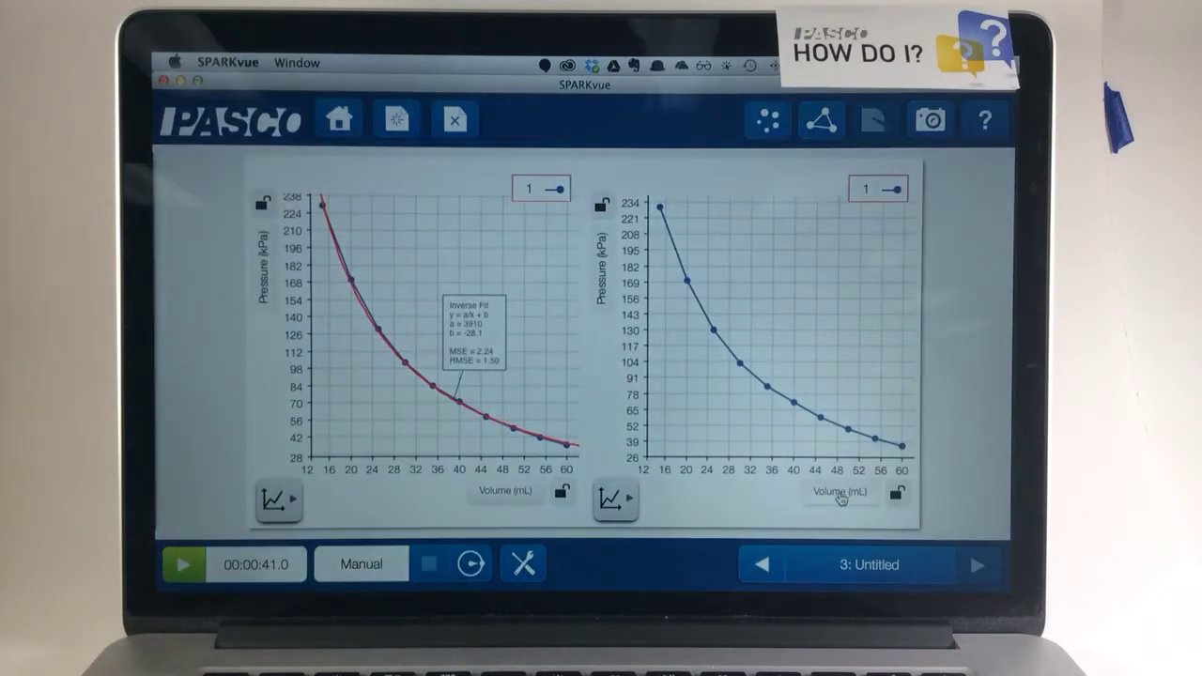
# - Set the right graph's horizontal axis measurement to InvVol, keeping pressure on the vertical axis
pyautogui.click(846, 494)
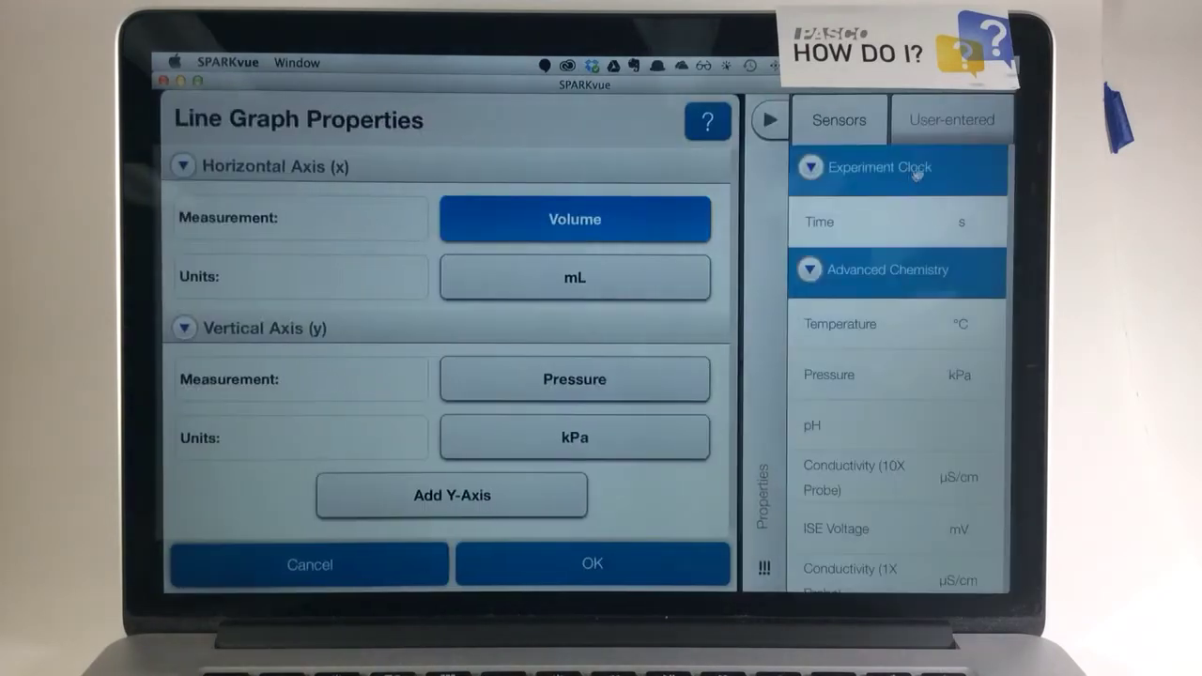
pyautogui.click(951, 119)
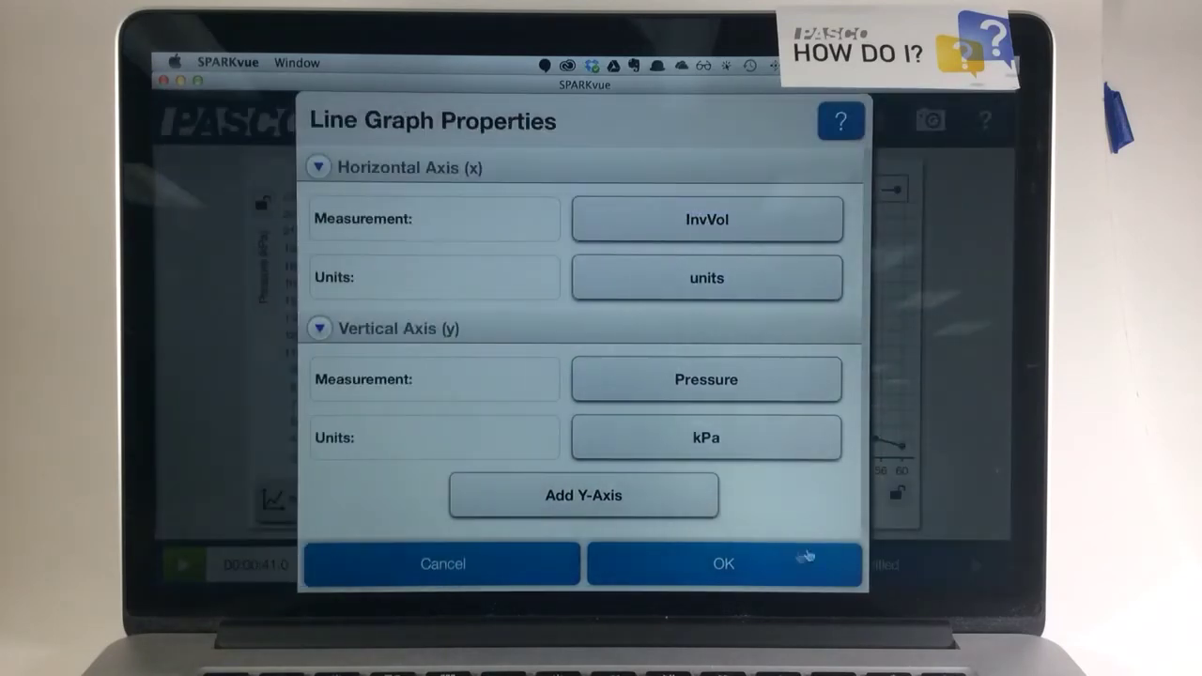
pyautogui.click(722, 564)
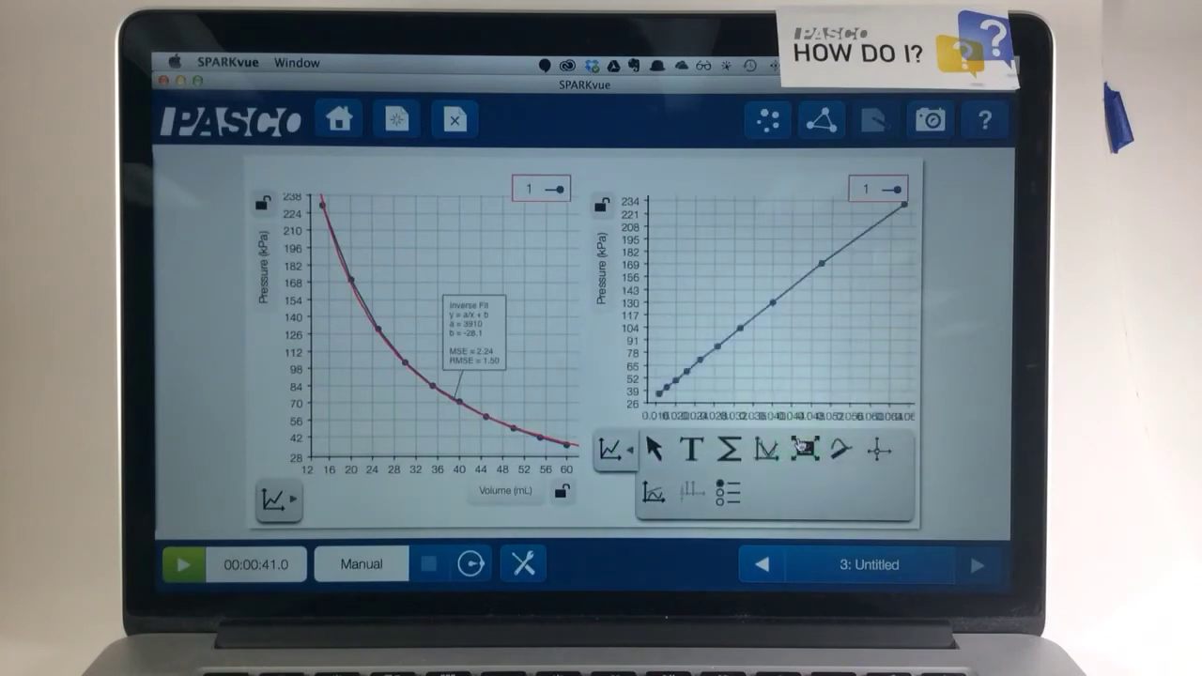
# - Apply a Linear Fit to the right graph's pressure-versus-InvVol data
pyautogui.click(765, 457)
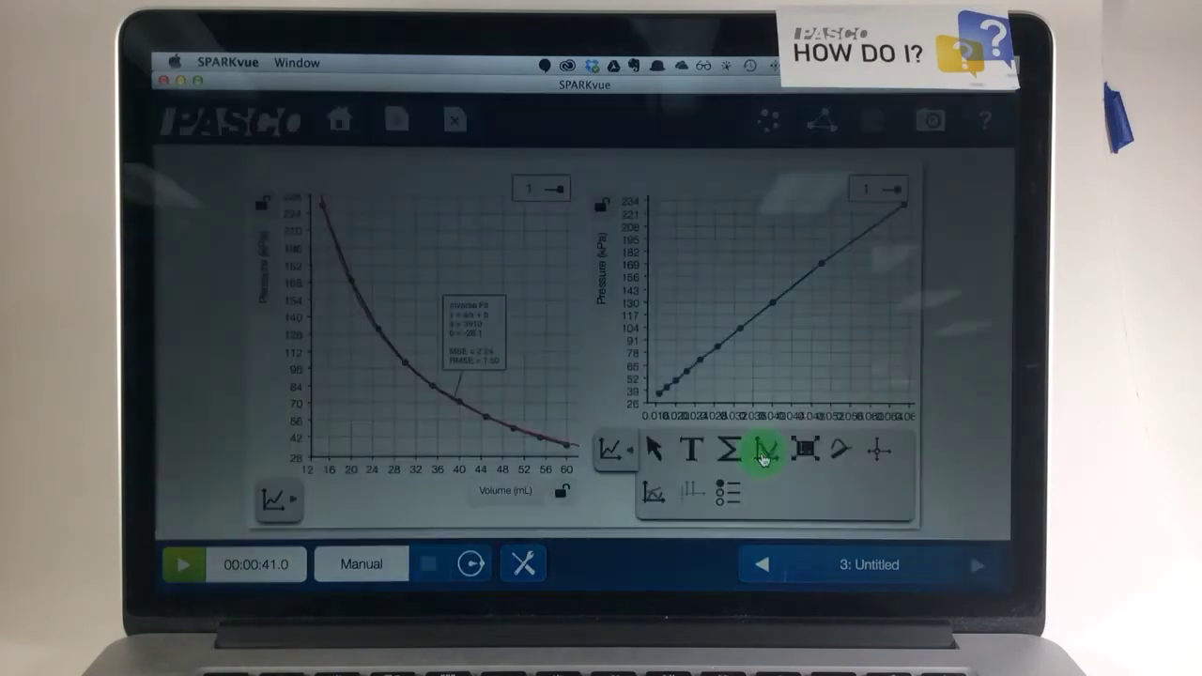
pyautogui.click(764, 455)
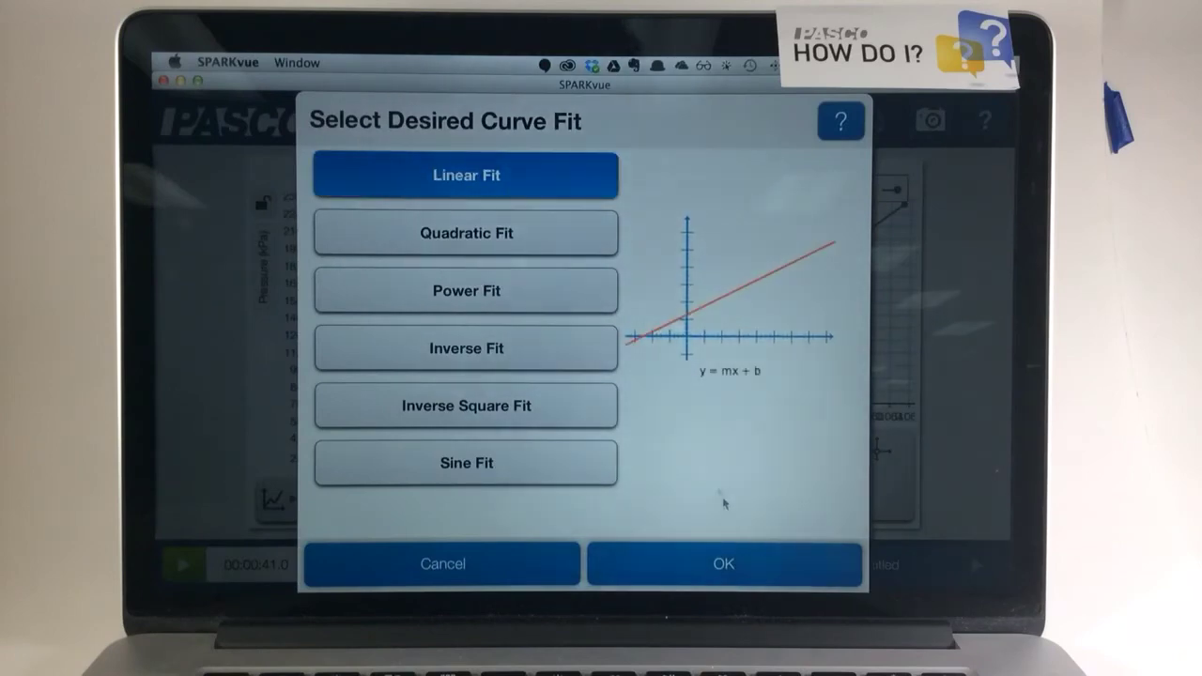
pyautogui.click(723, 563)
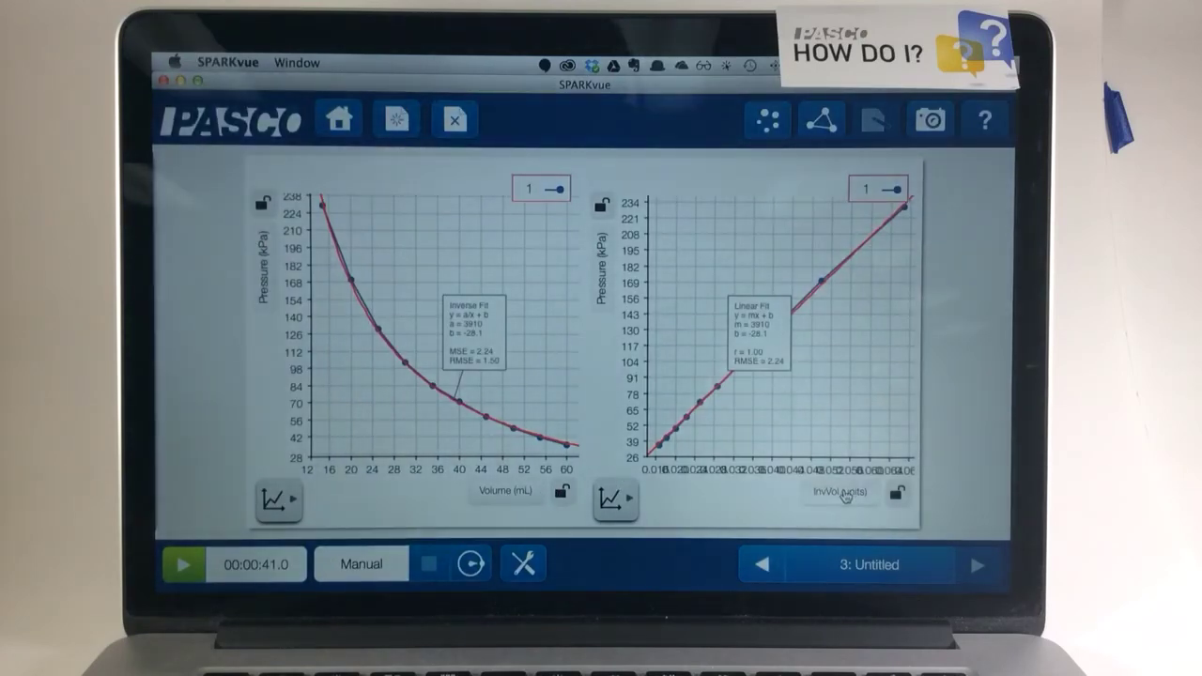
pyautogui.moveTo(822, 322)
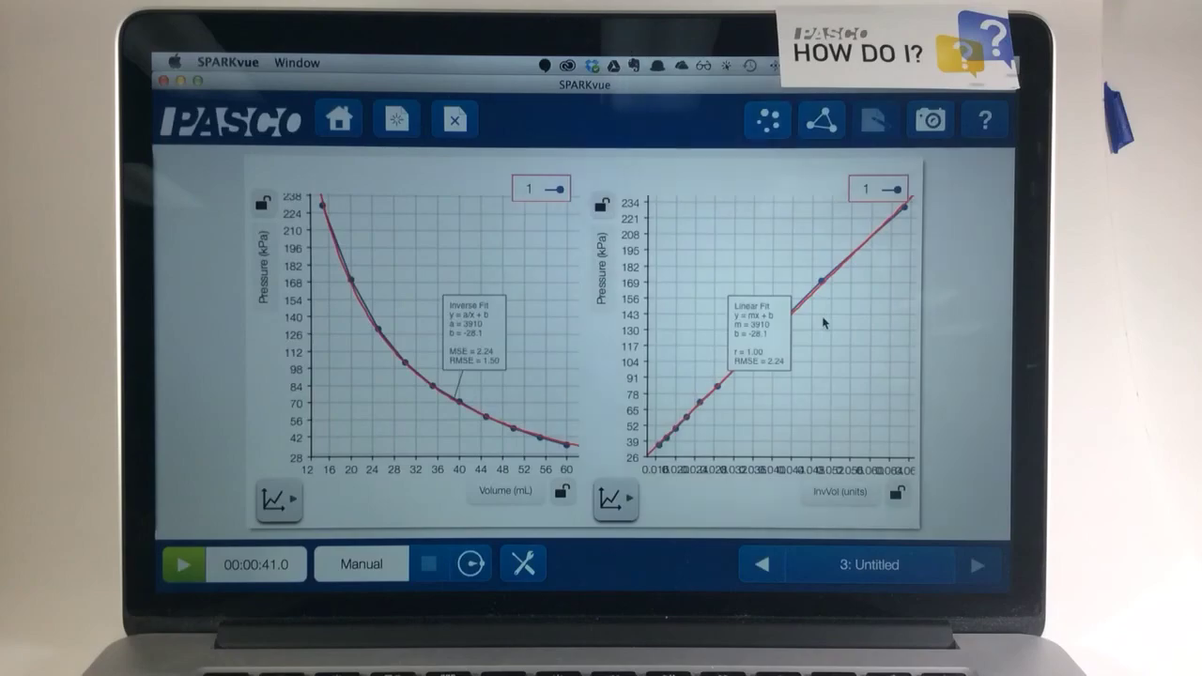